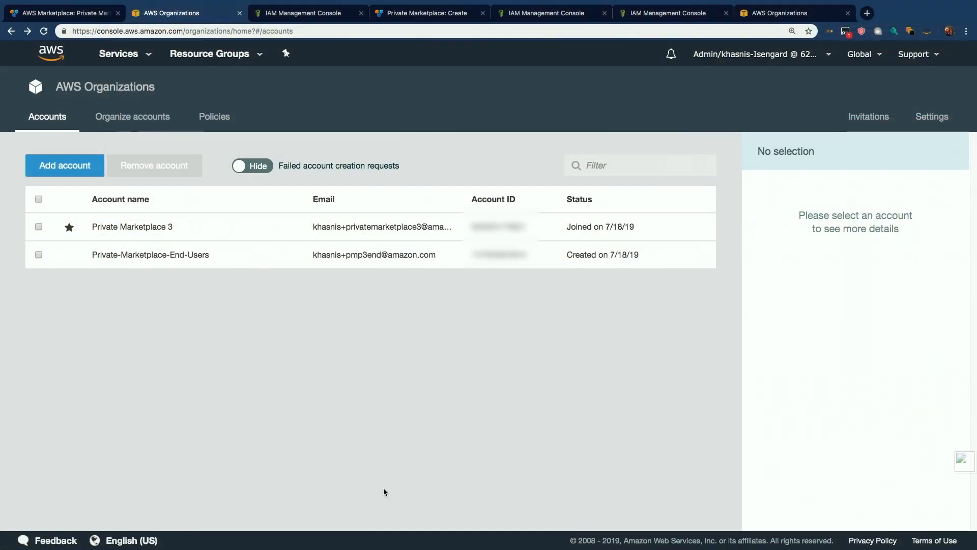
mouse_move(390, 484)
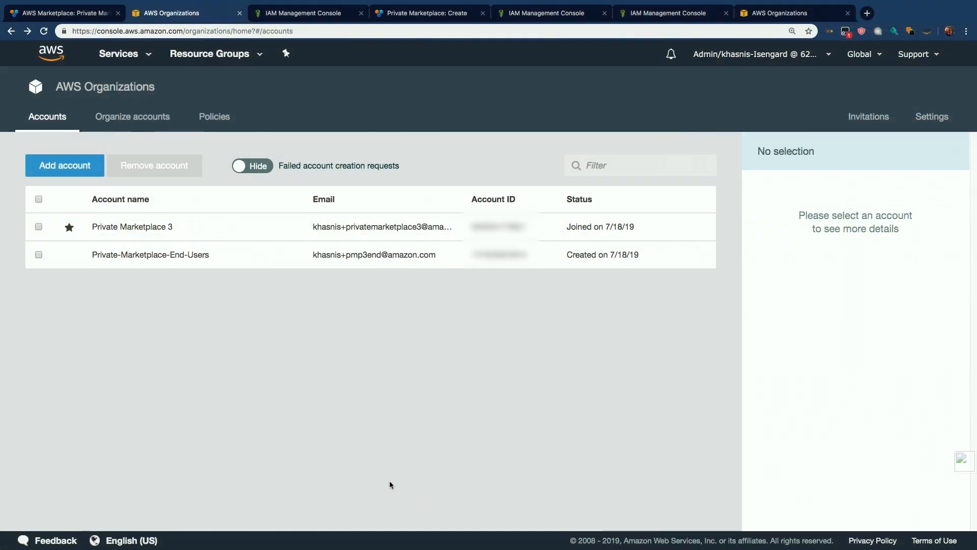
mouse_move(232, 430)
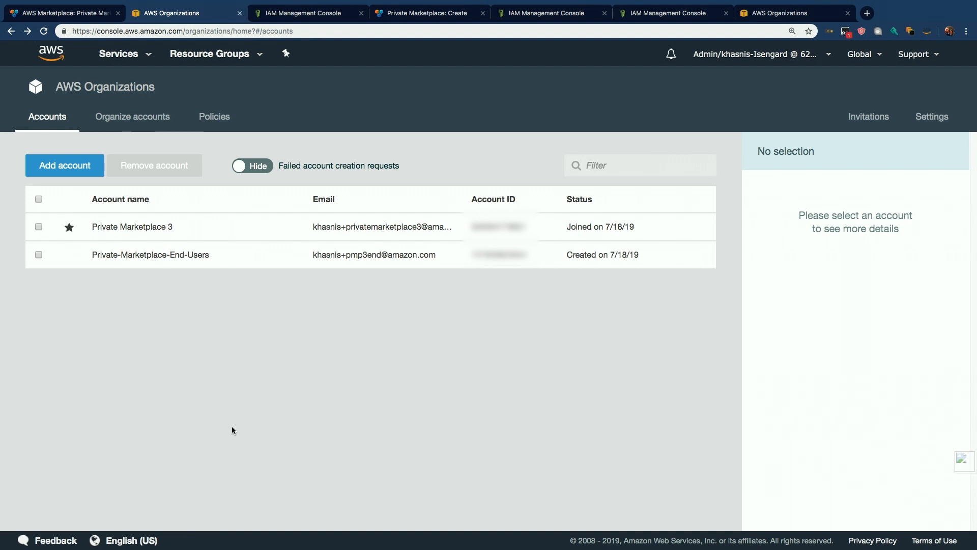
mouse_move(70, 227)
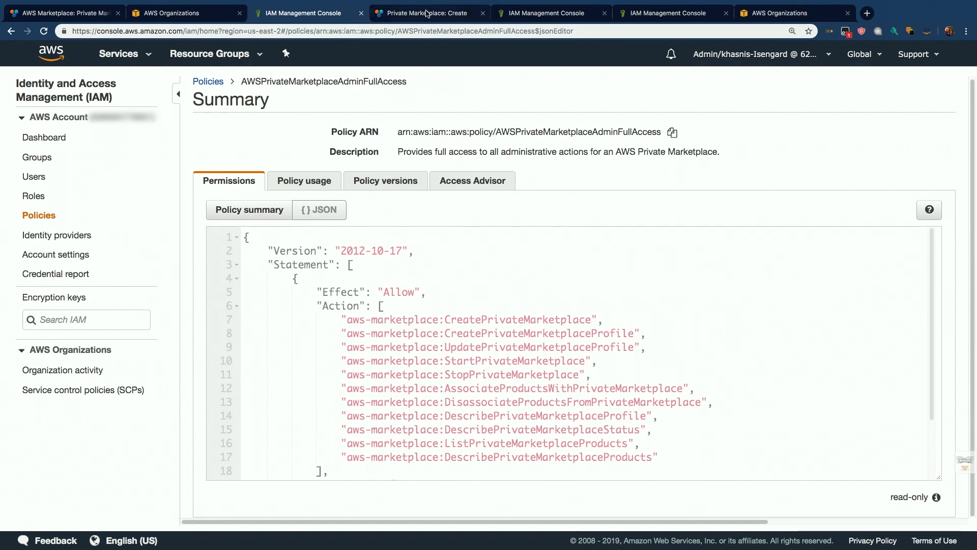
- Switch from the IAM policy JSON to the Private Marketplace creation page
left_click(429, 12)
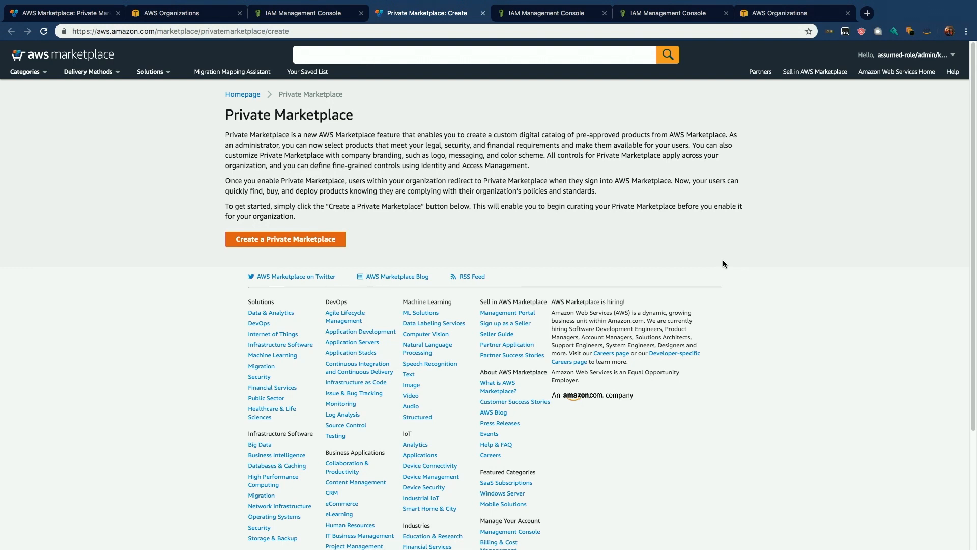
mouse_move(516, 131)
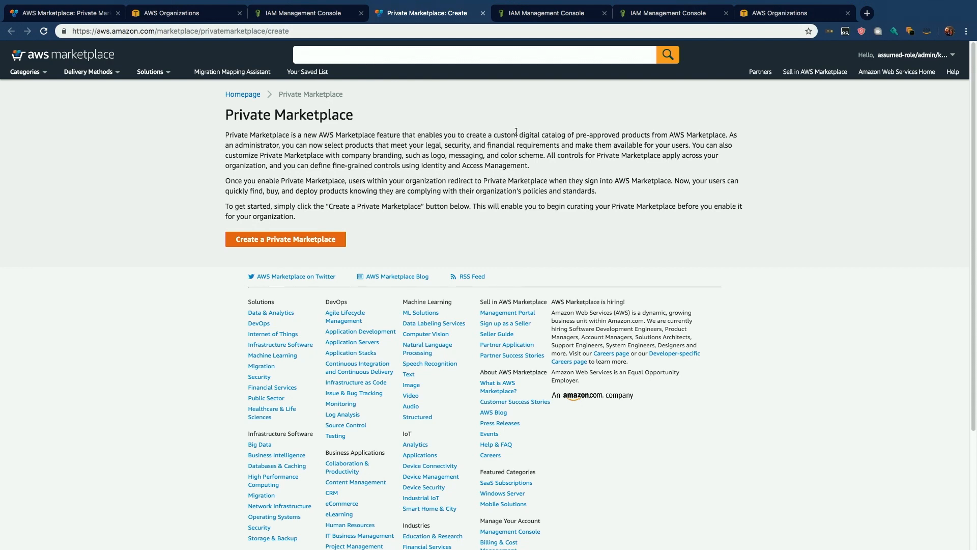
left_click(550, 13)
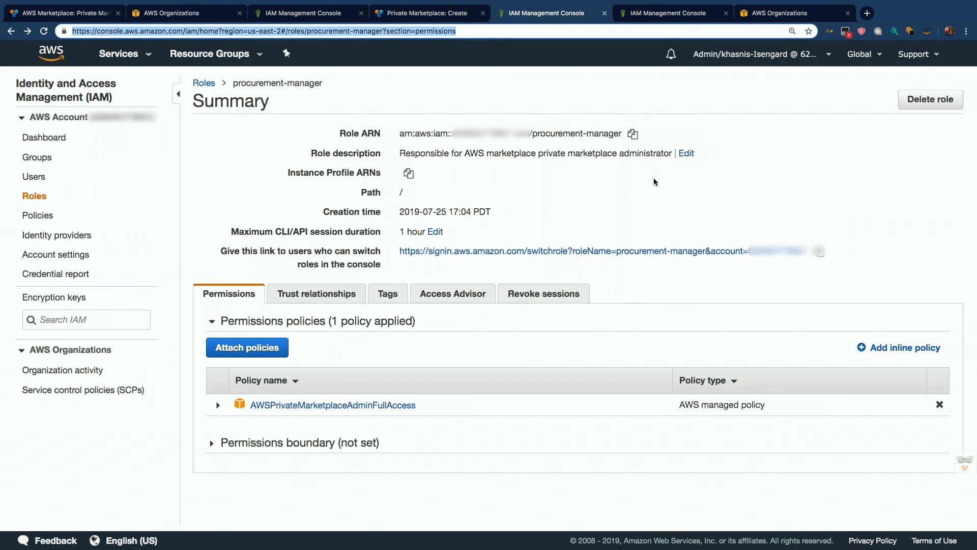
mouse_move(665, 428)
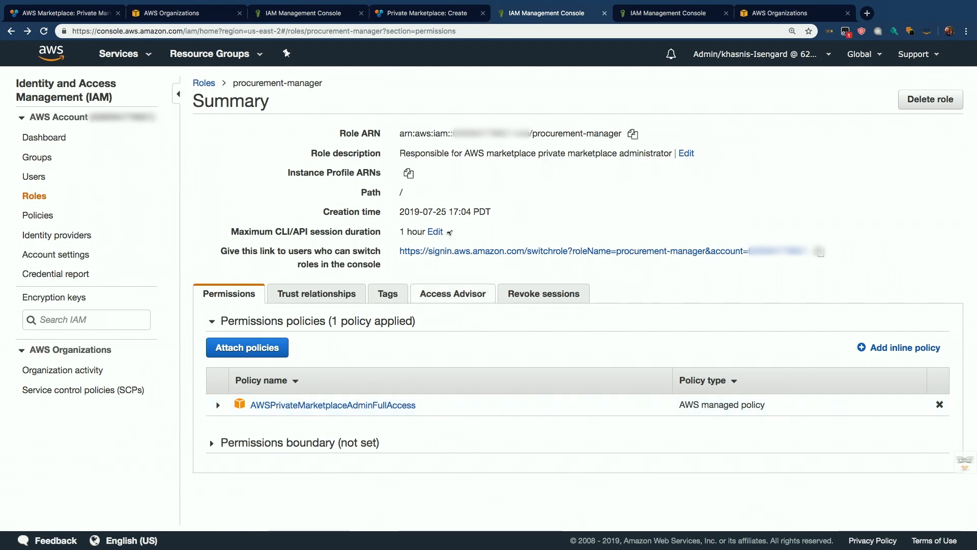
- Switch to the PrivateMarketplaceSCP policy JSON in AWS Organizations
left_click(776, 13)
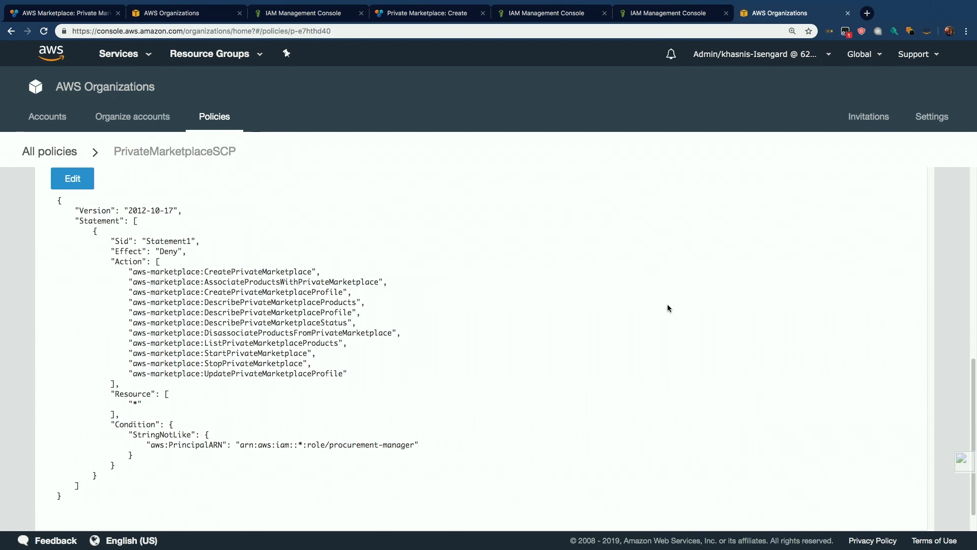
mouse_move(513, 398)
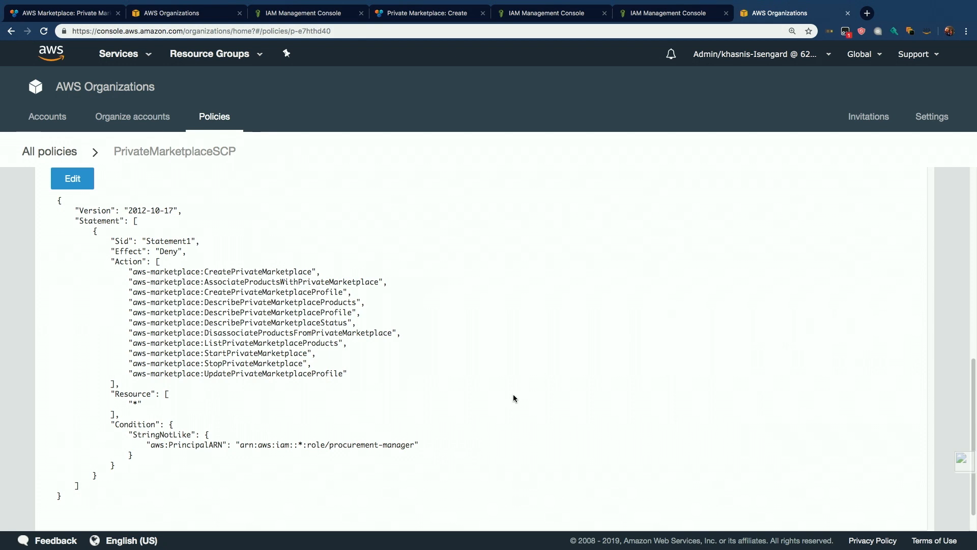
mouse_move(422, 459)
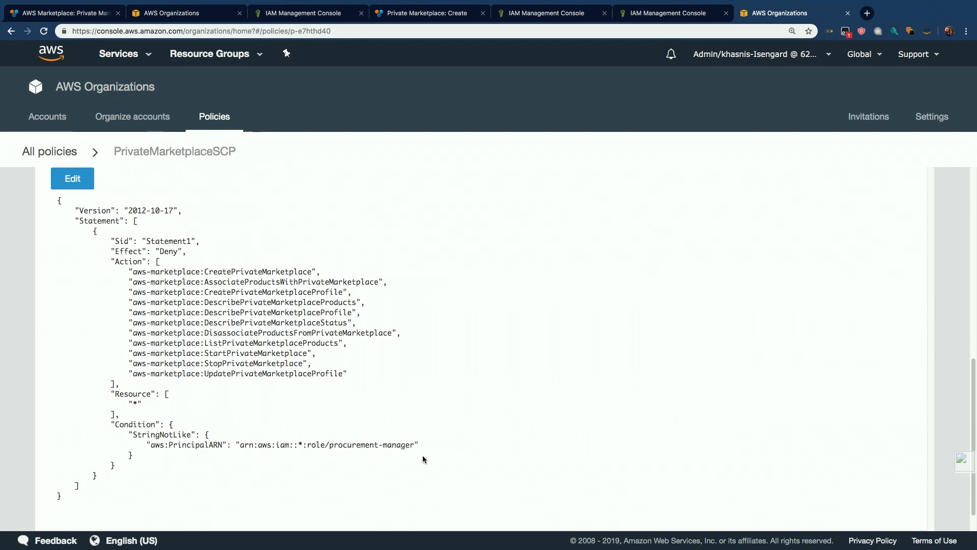